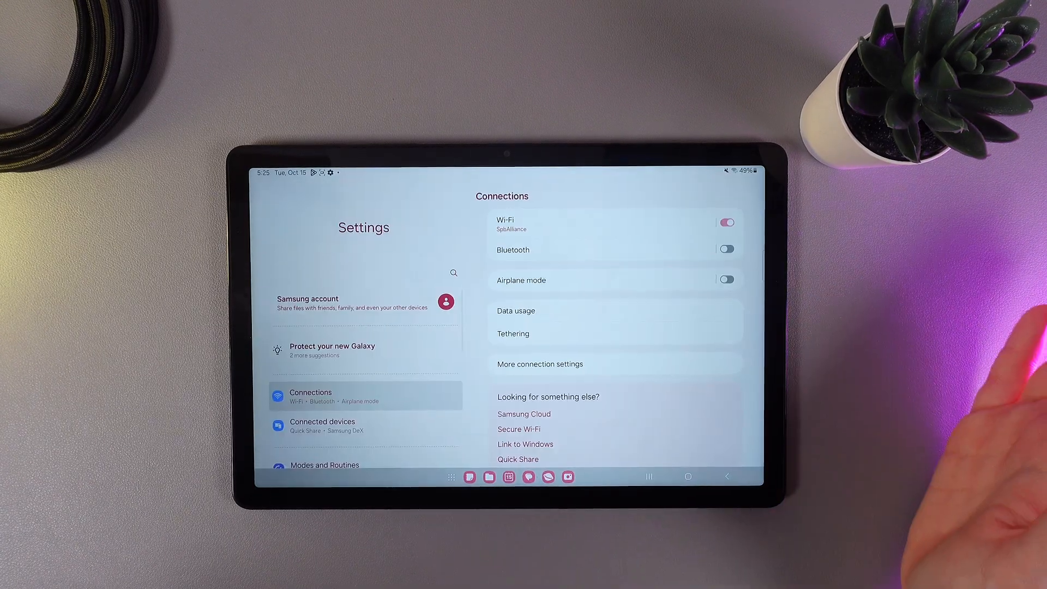
Scroll the Settings list down to reach Accounts and backup
scroll("down", 3)
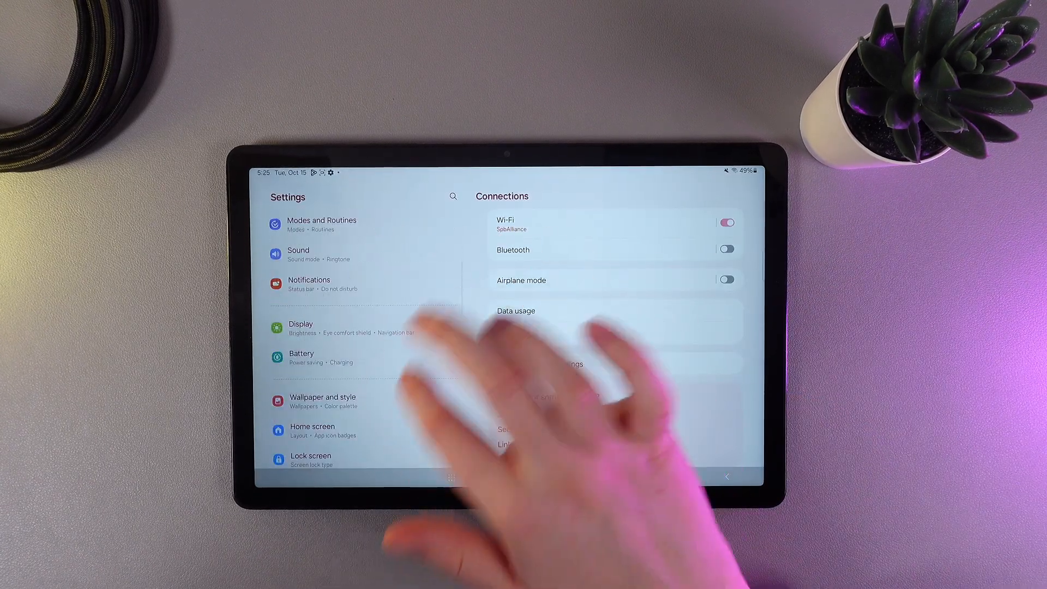
scroll("down", 3)
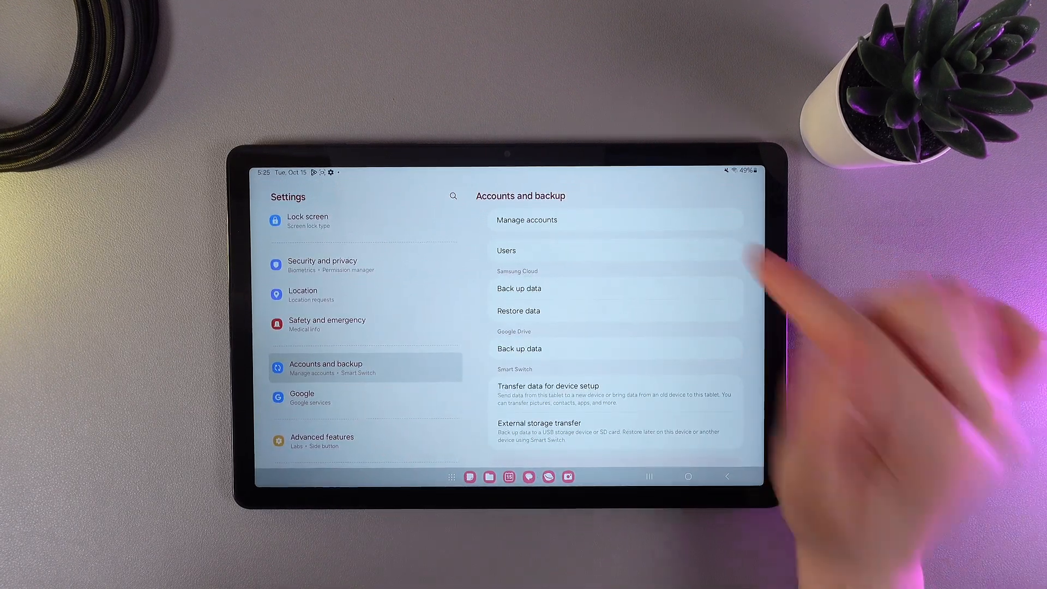
Open Users from Accounts and backup and start Add user or profile
left_click(506, 250)
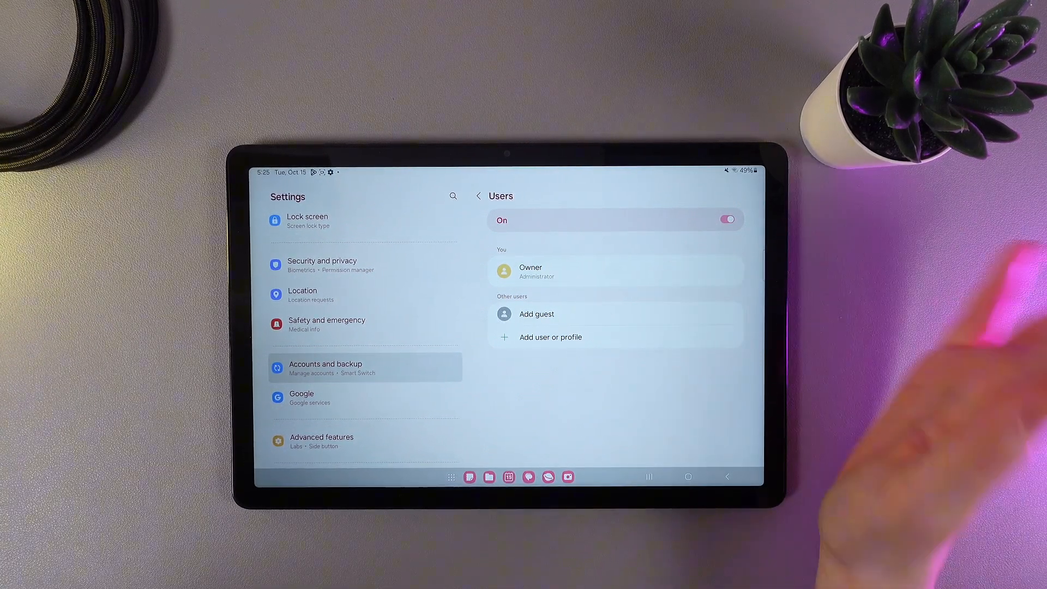
mouse_move(734, 400)
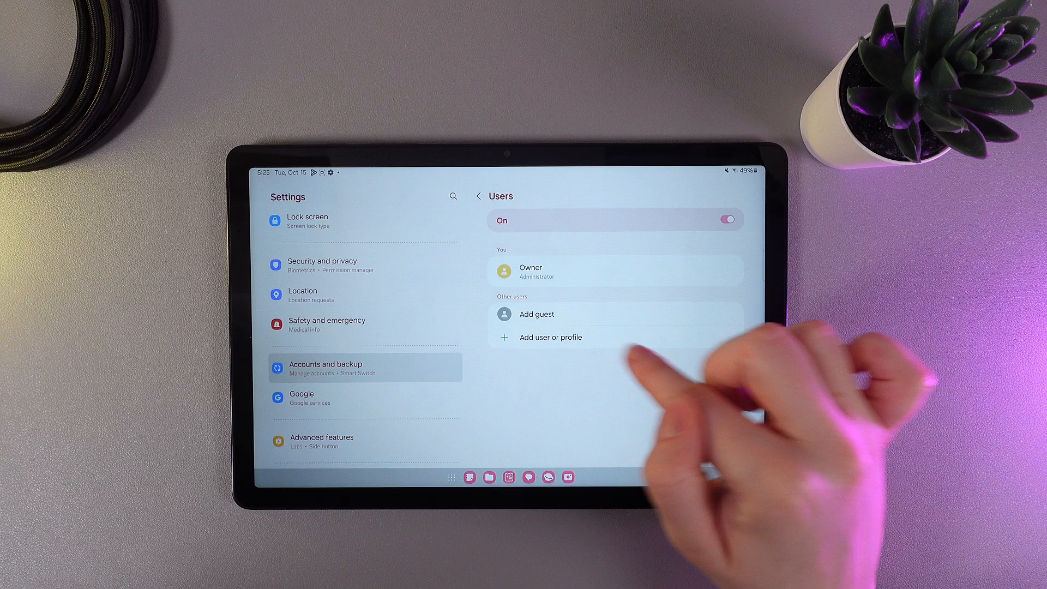
left_click(550, 337)
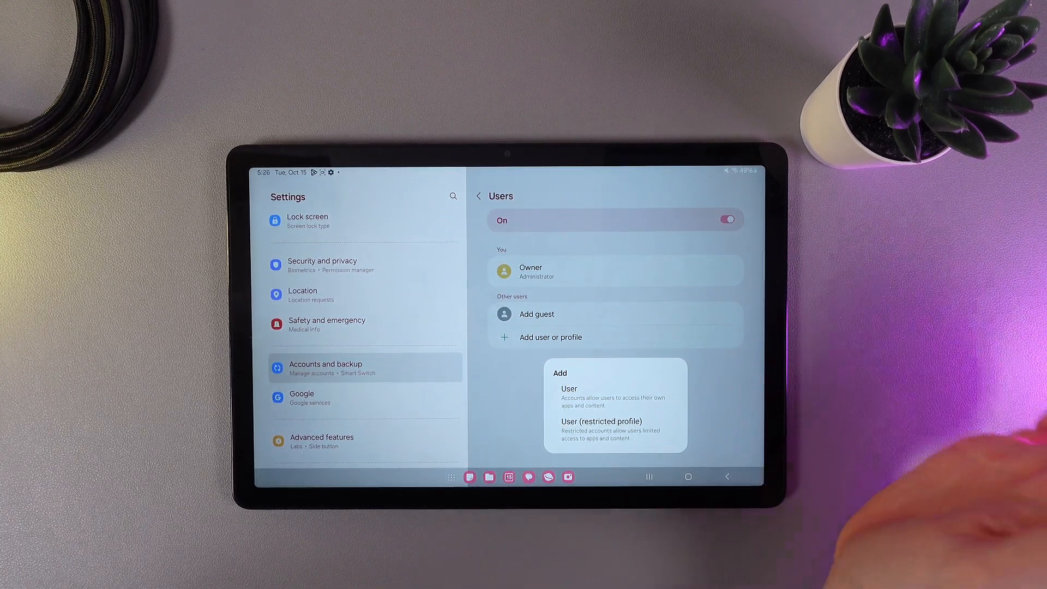
Choose a full User and continue past the add-user notice to the nickname prompt
left_click(570, 389)
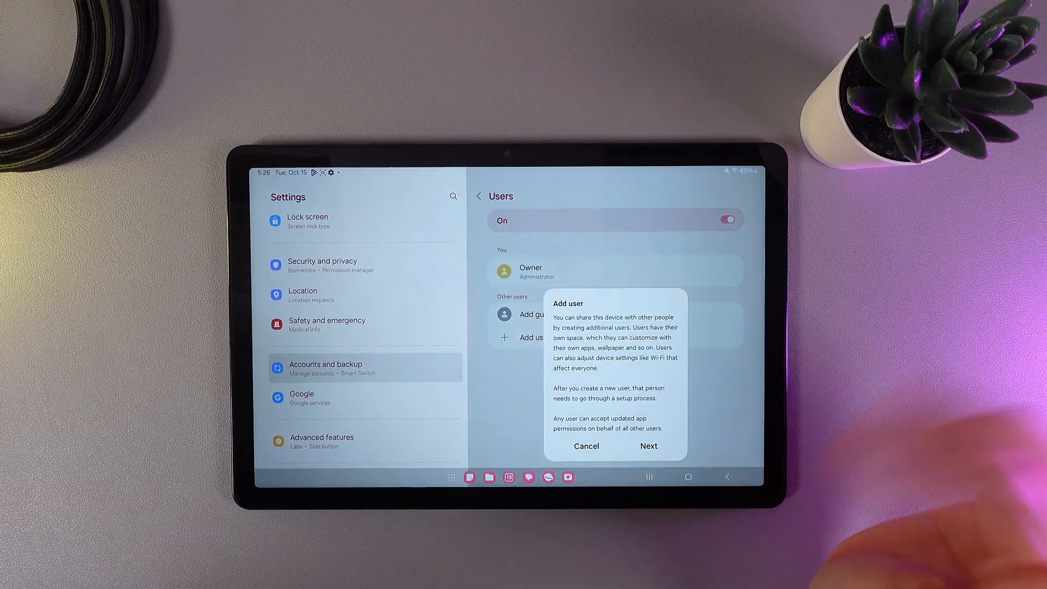
left_click(648, 445)
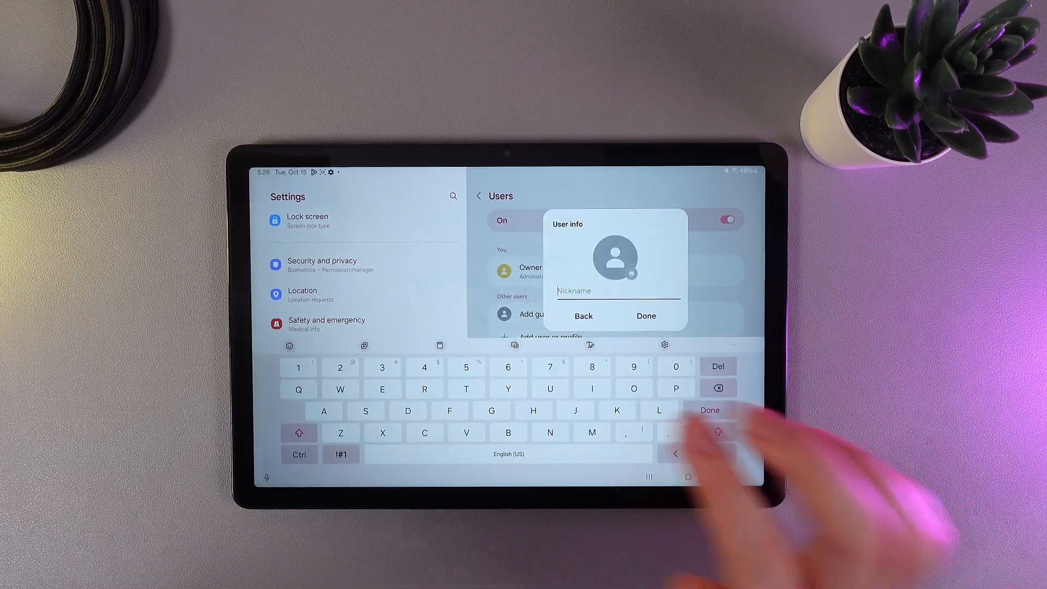
Name the new user 'Cassie' and finish creating her
type("Cassie")
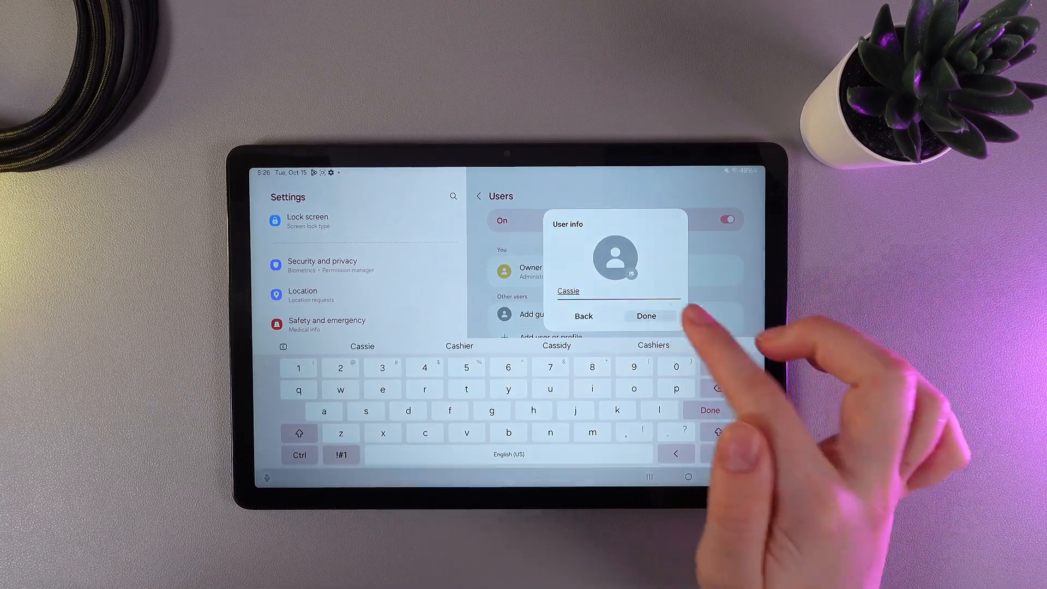
left_click(646, 316)
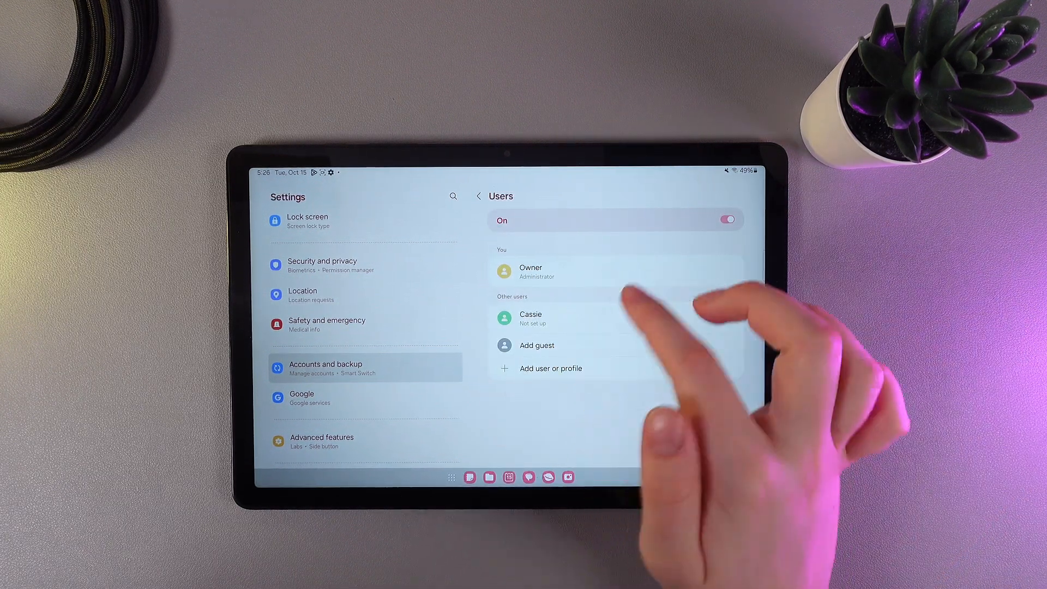
Open Cassie's user page, go back to Users, and open it again
left_click(531, 319)
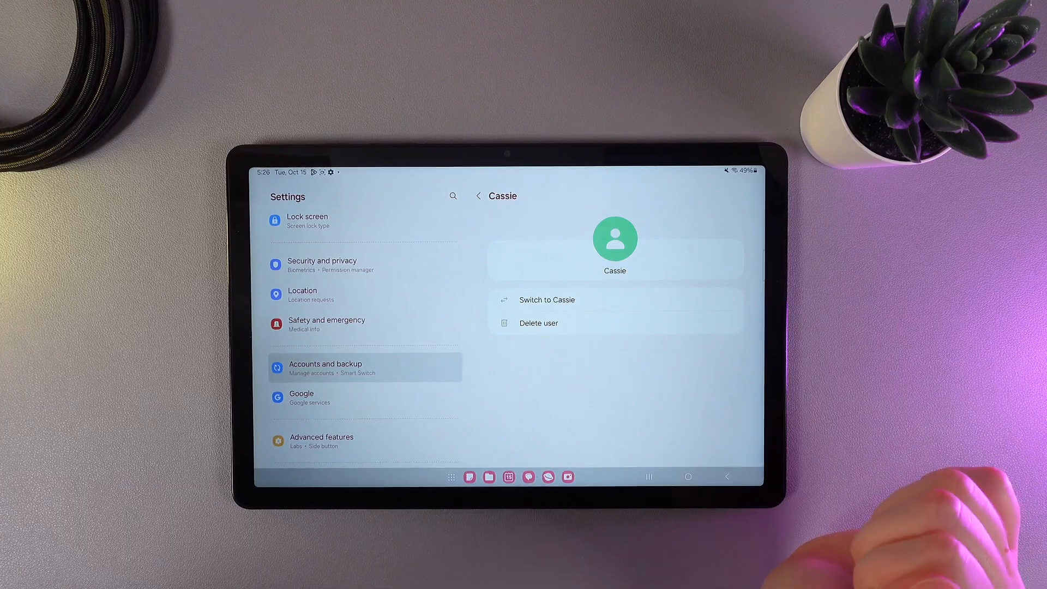
left_click(477, 195)
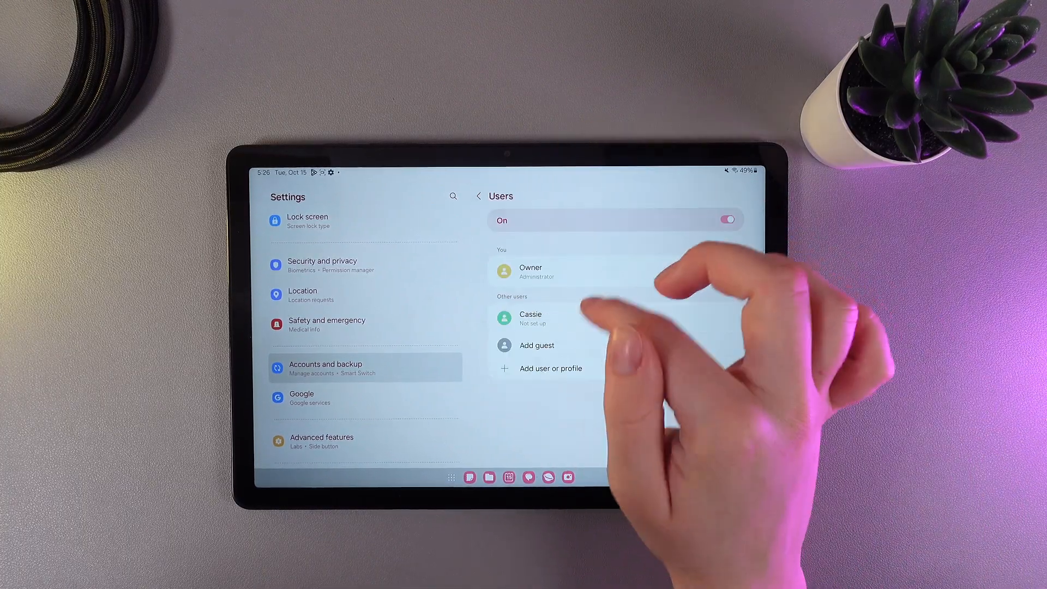
left_click(530, 319)
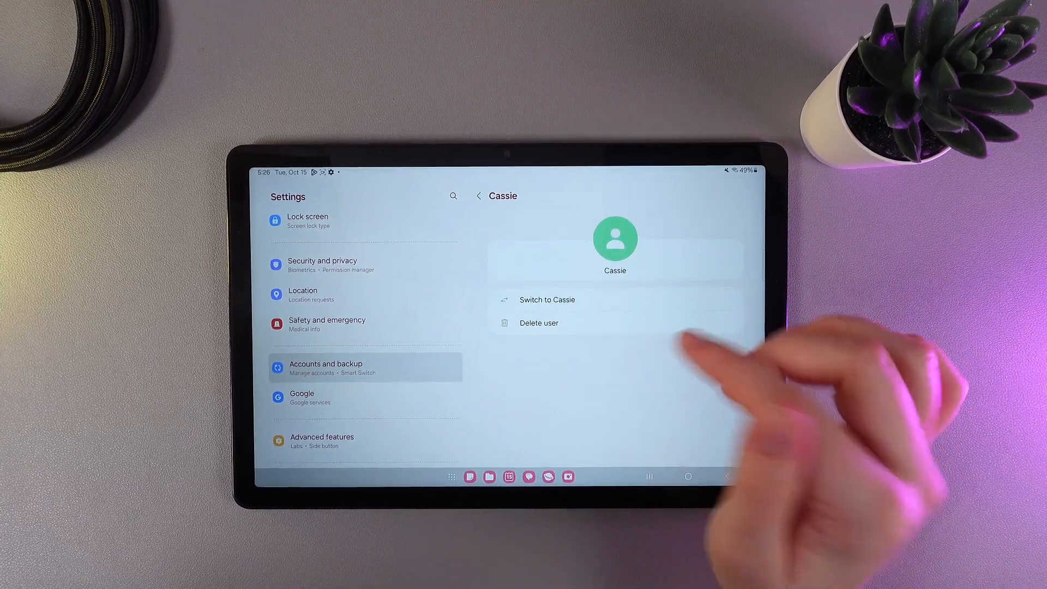
Delete the user Cassie and confirm, leaving only Owner
left_click(537, 322)
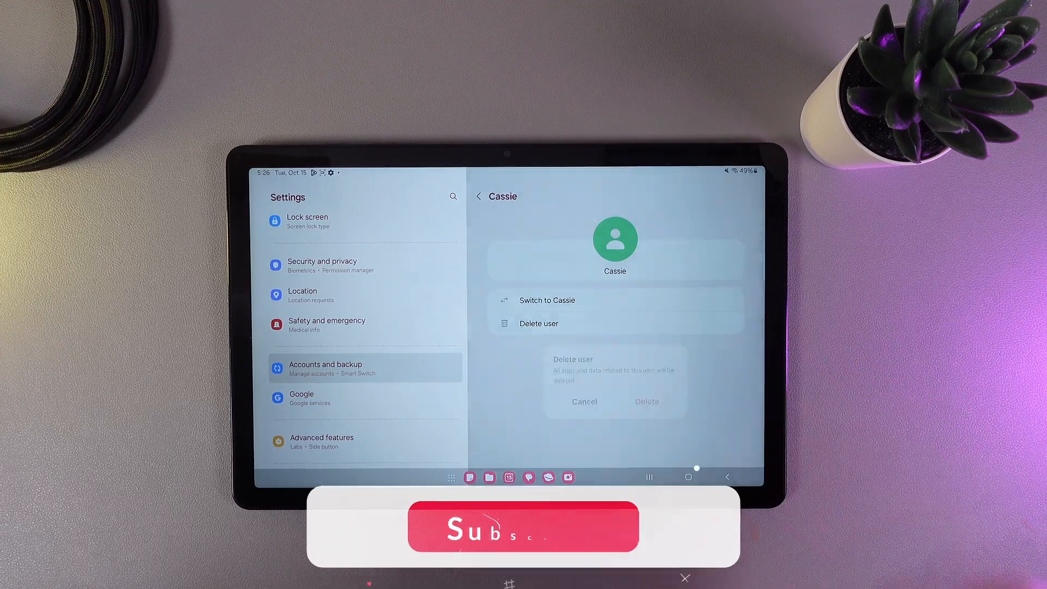
left_click(644, 401)
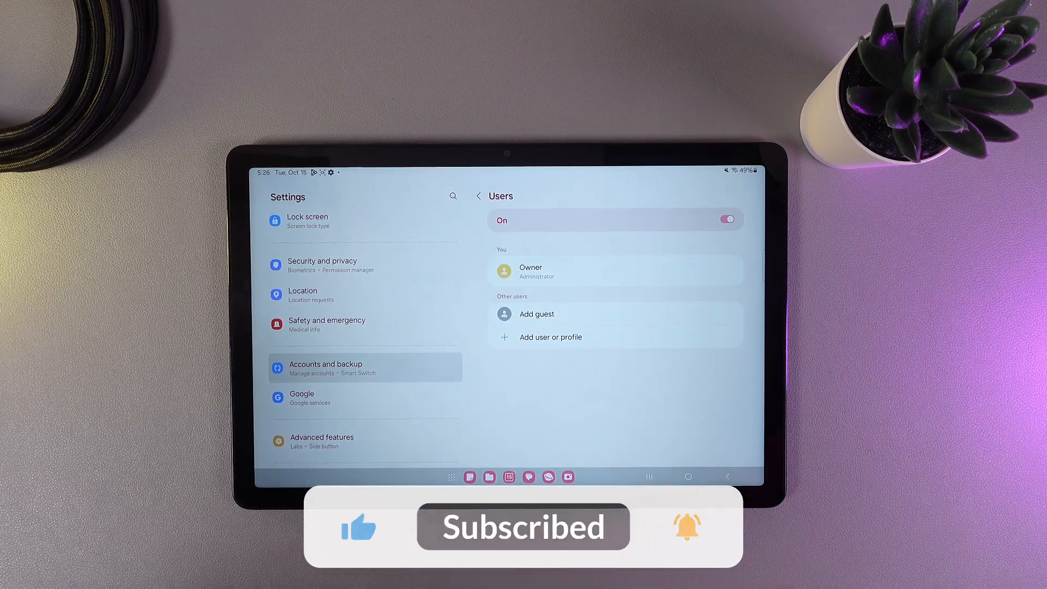